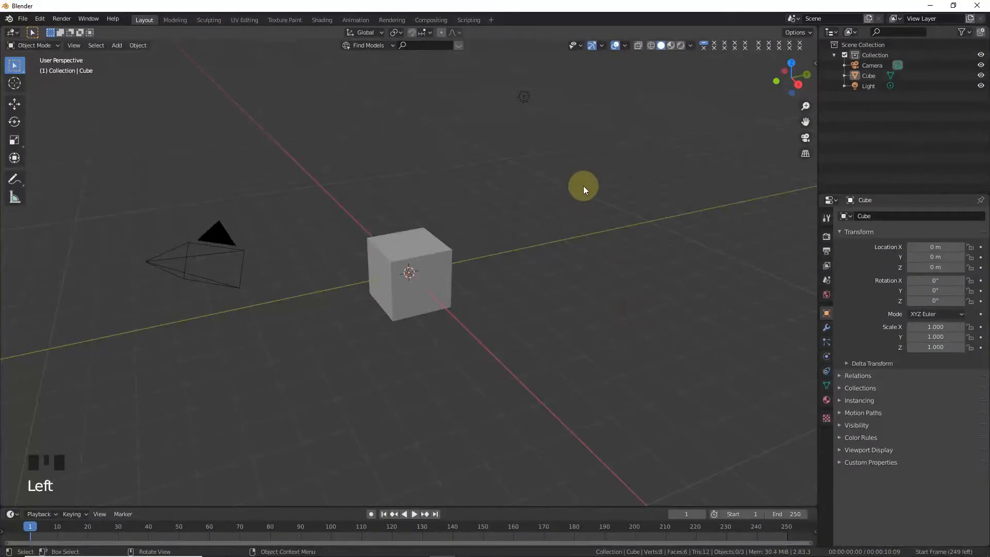
mouse_move(786, 82)
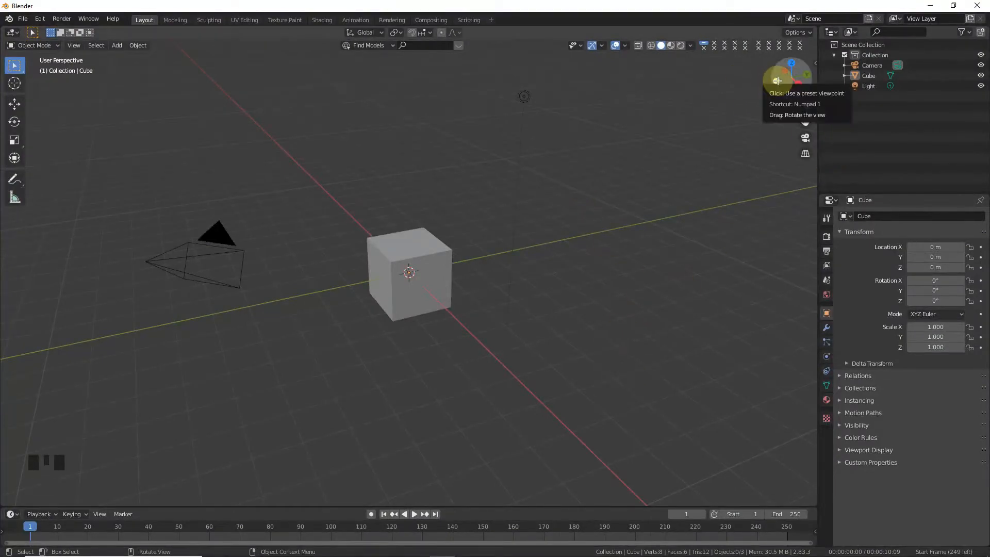
mouse_move(779, 84)
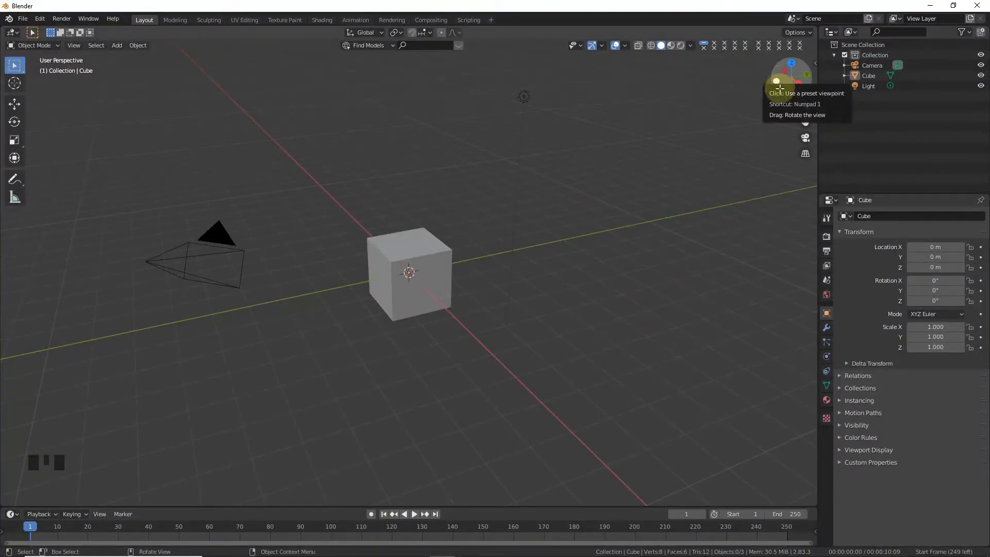
mouse_move(775, 101)
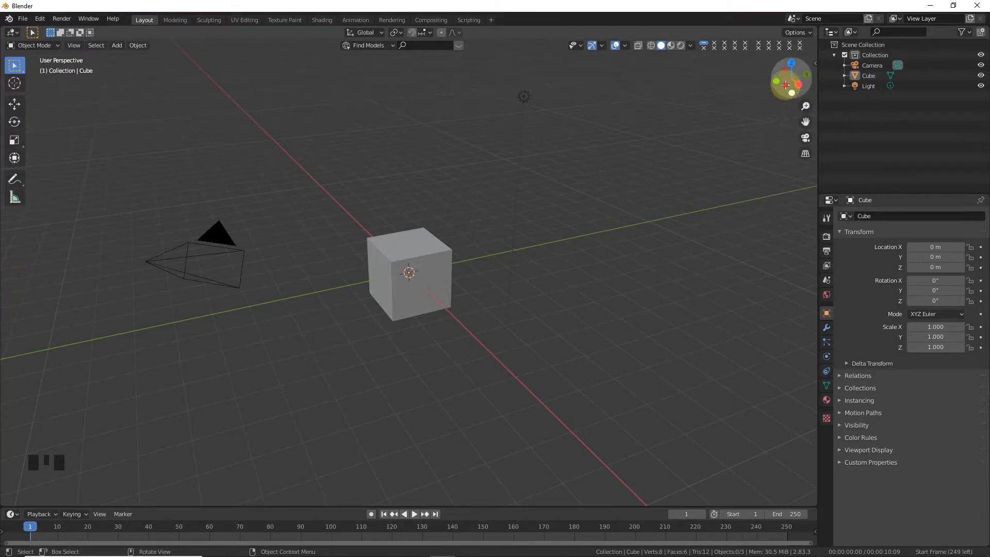
Lower the cube's top face into a thin slab, reset its origin and recentre it at world origin
scroll(up, 3)
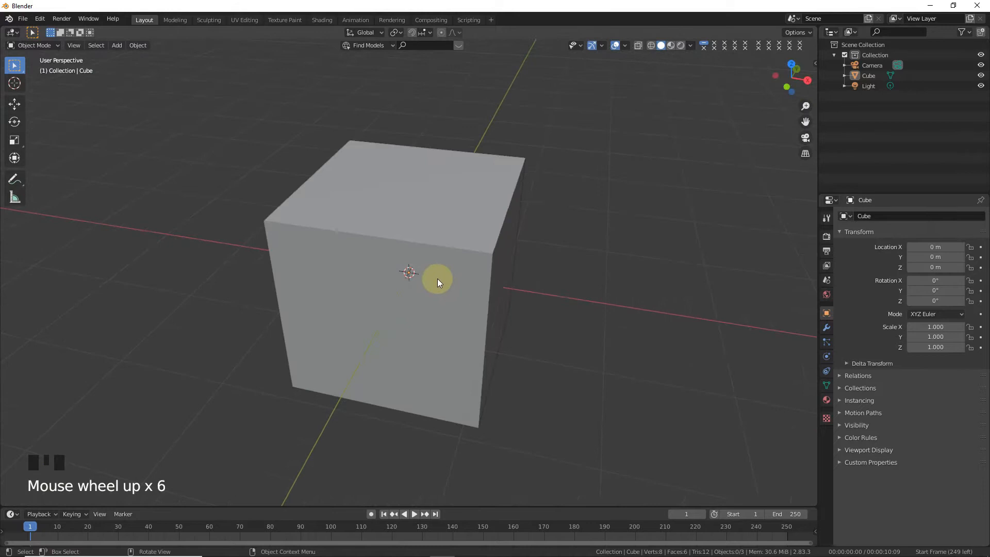
key(Tab)
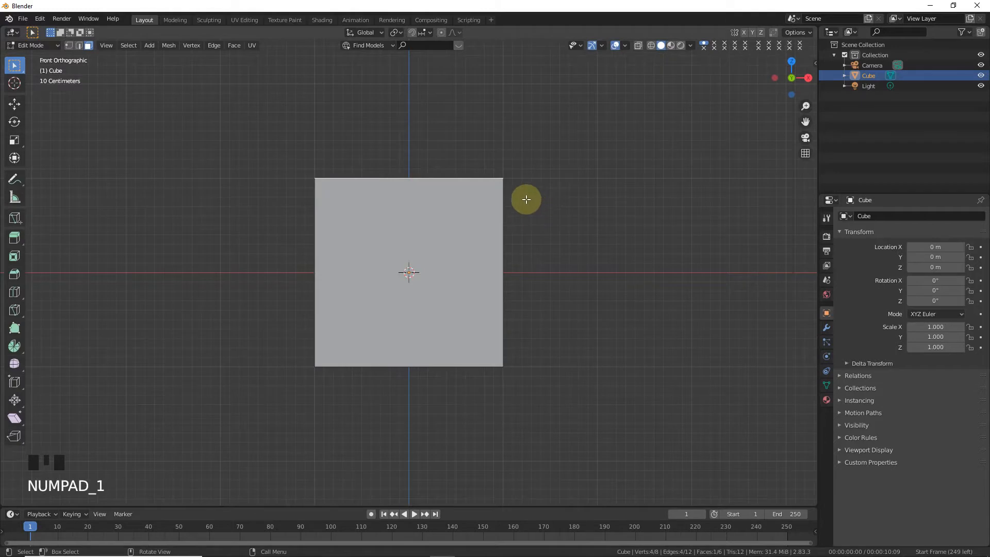
key(g)
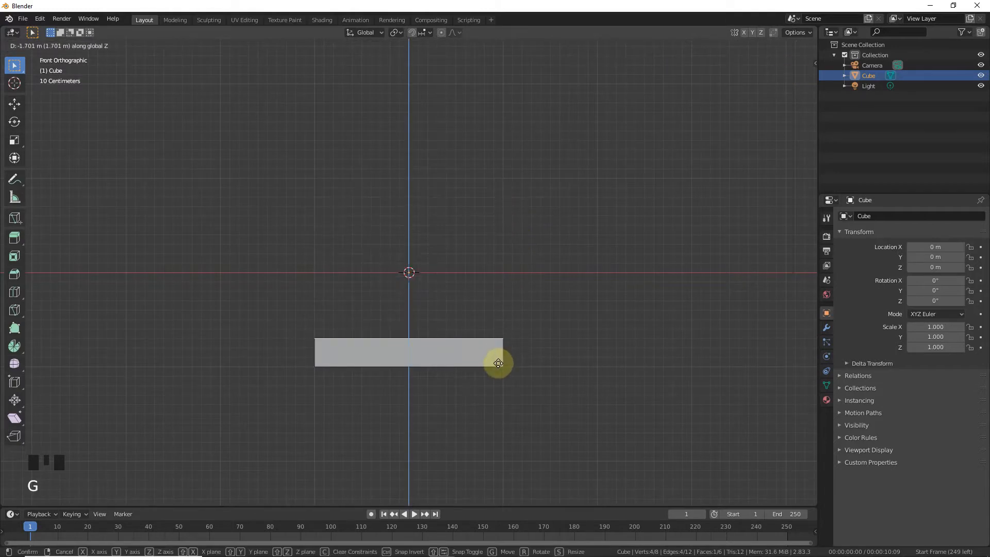
mouse_move(504, 382)
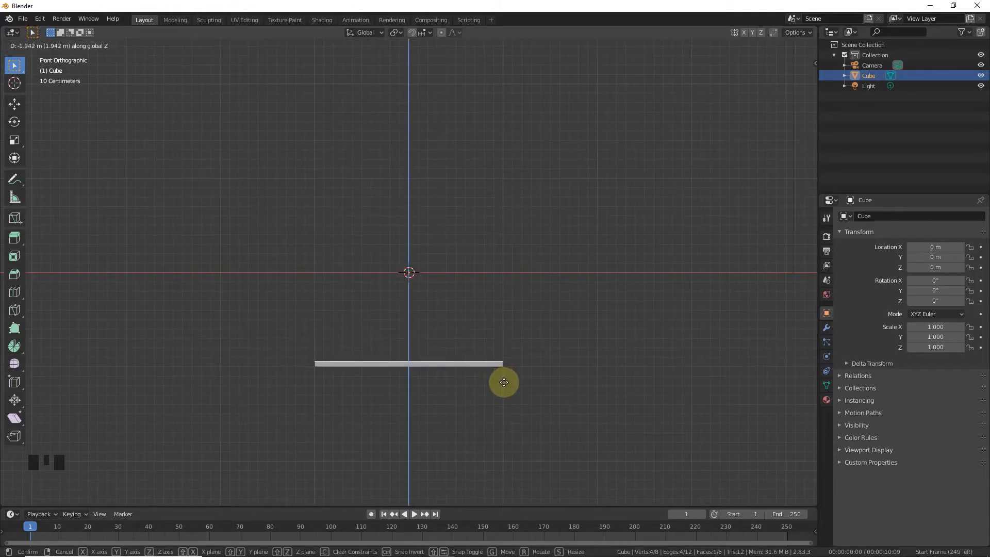
key(Tab)
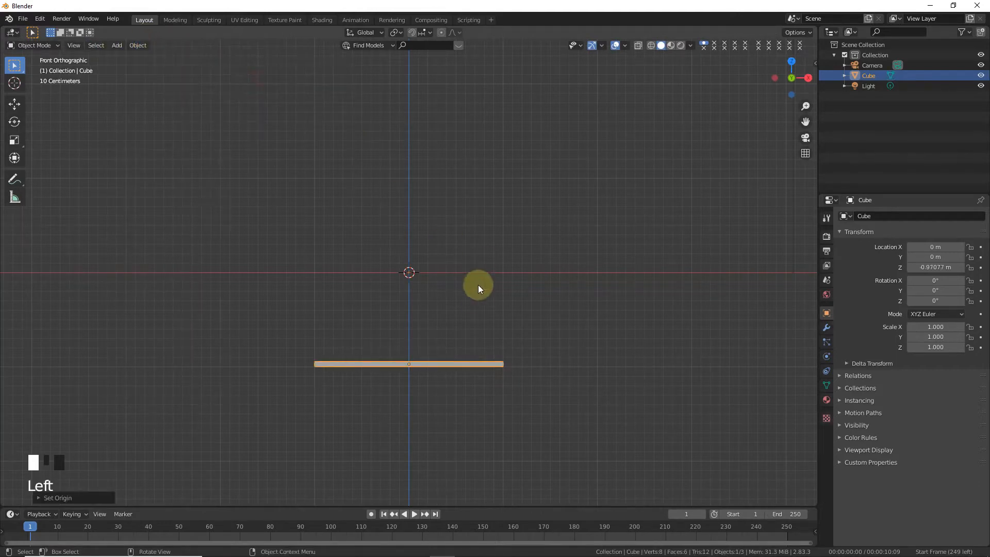
key(alt+g)
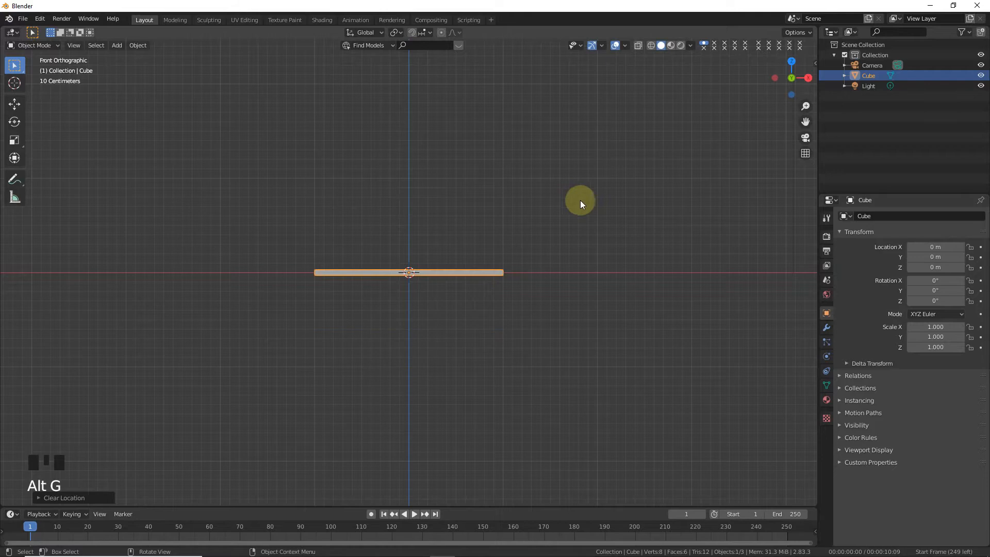
scroll(up, 3)
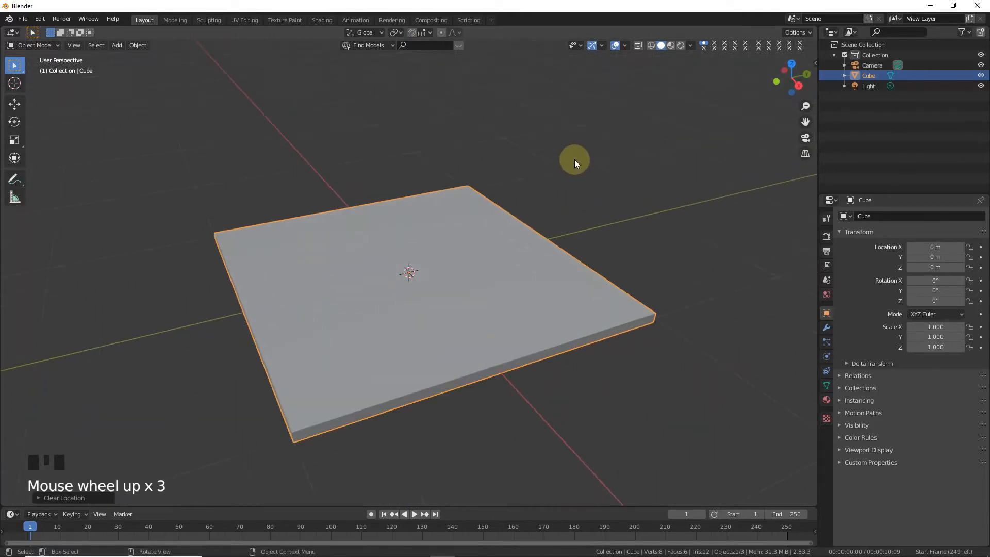
Add multiple loop cuts across the slab and raise alternate cut lines into peaks
key(ctrl+r)
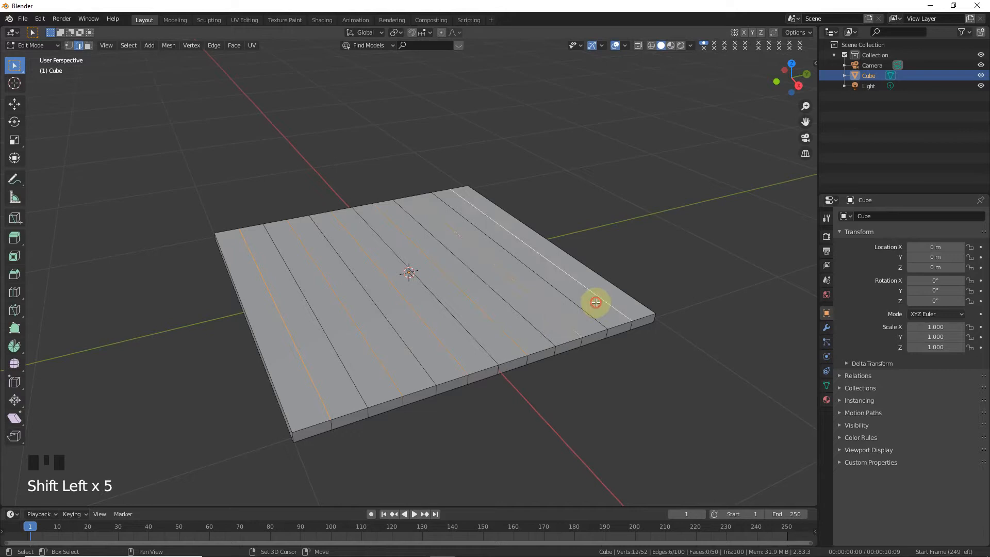
scroll(up, 3)
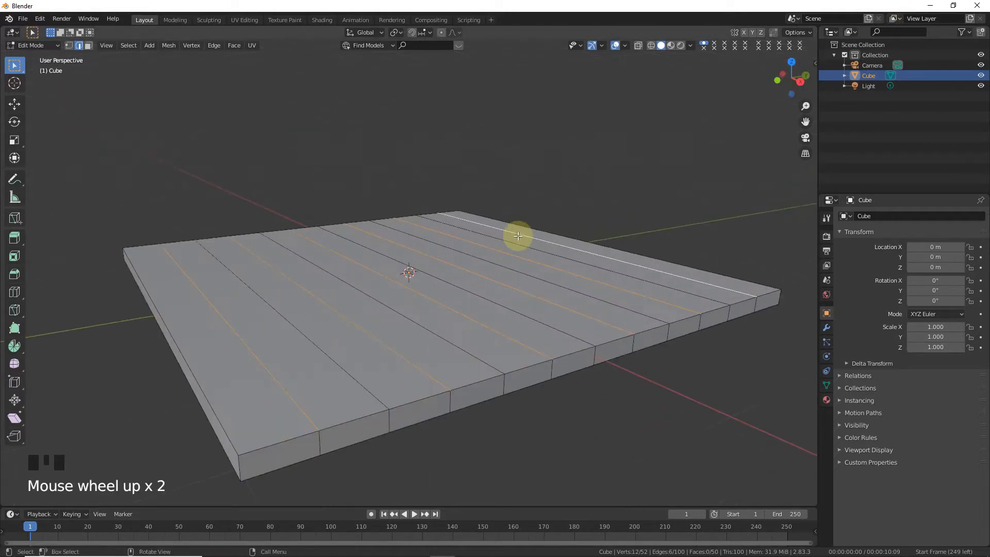
key(g)
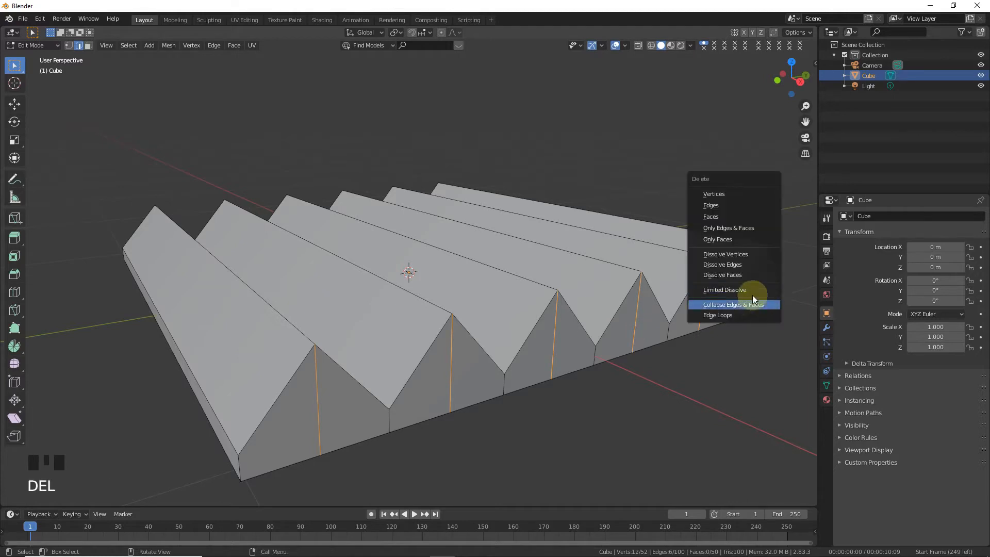
Collapse the leftover side edges into clean sawtooth profiles and select a ridge peak edge
click(733, 304)
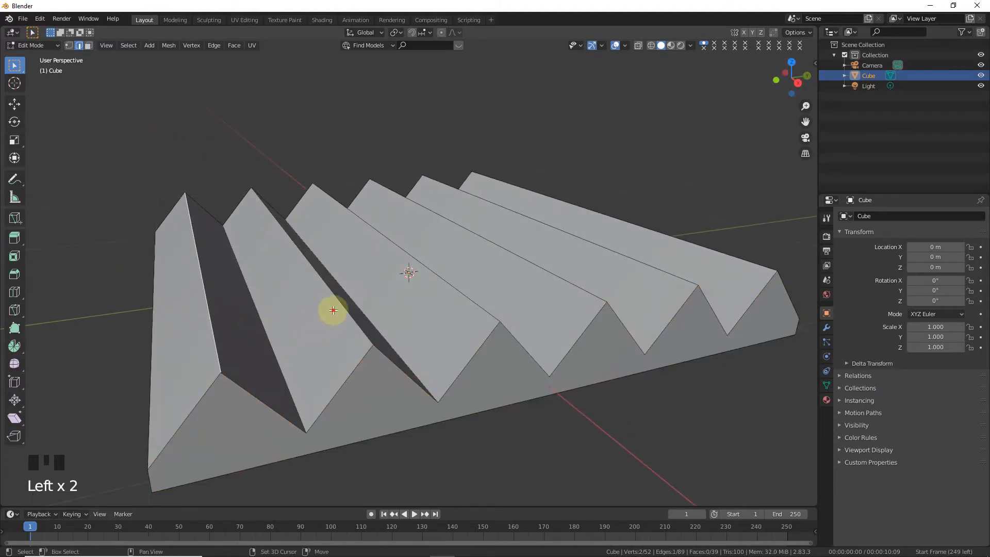
click(639, 269)
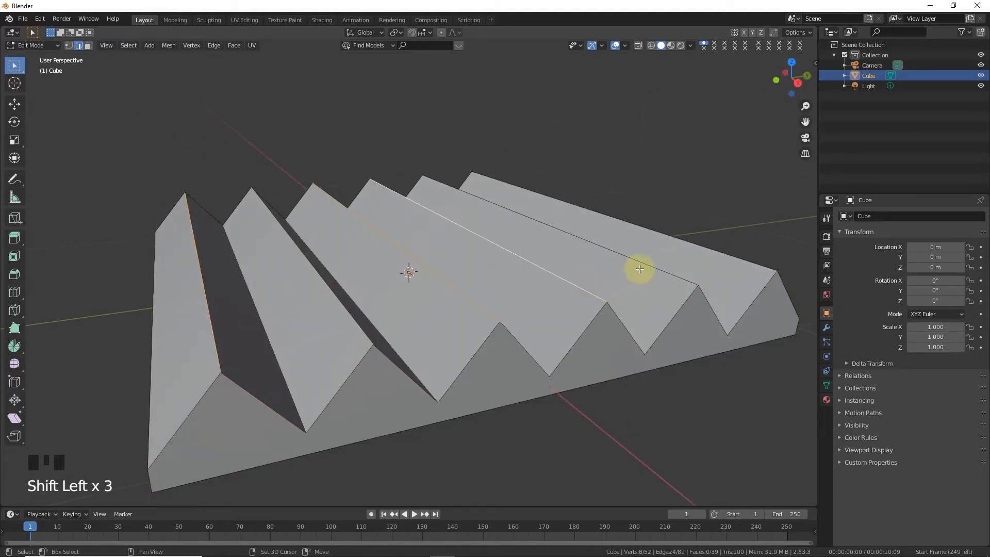
Bevel the ridge peak edges and the valley edges, then return to Object Mode
key(ctrl+b)
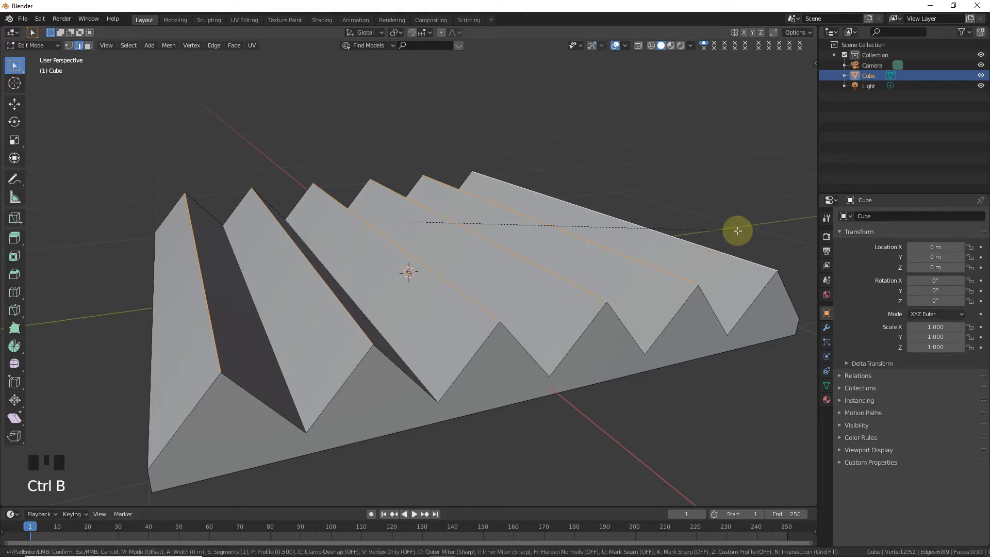
mouse_move(743, 230)
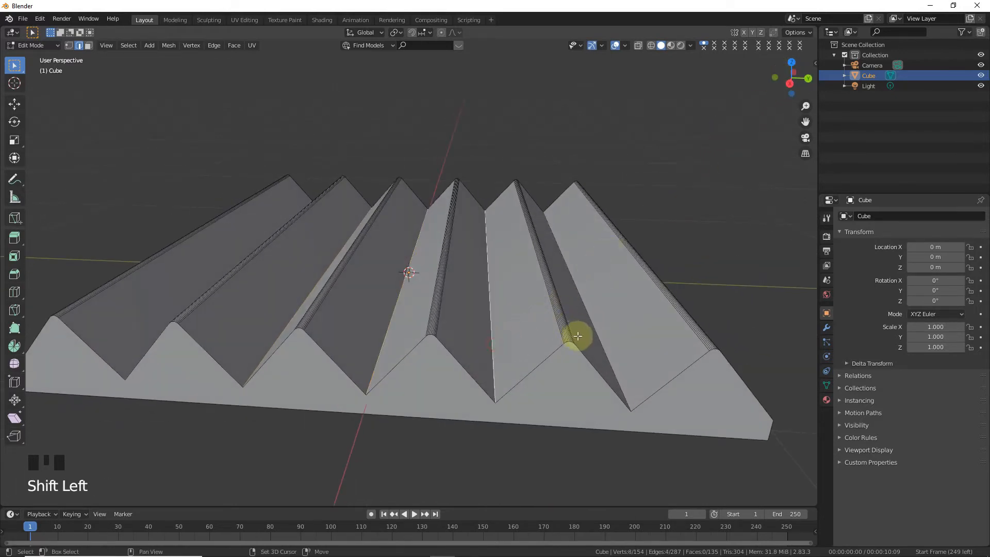
key(ctrl+b)
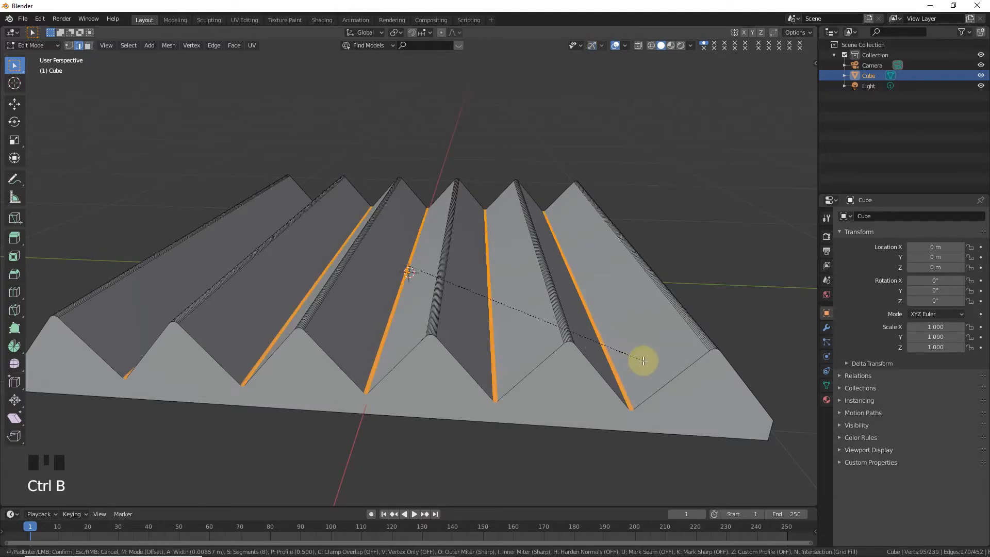
key(Tab)
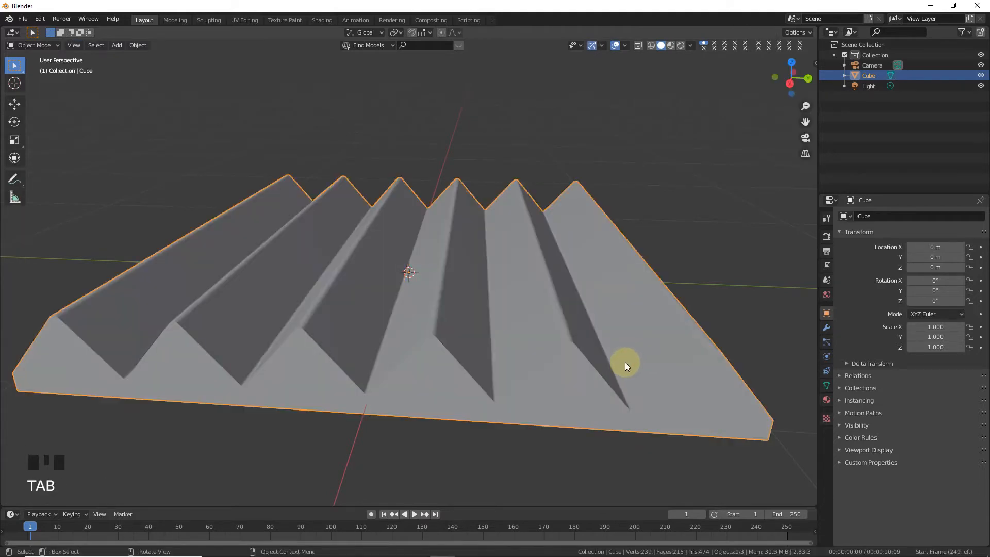
Add an unslid centre loop cut down the panel and delete its left half
key(Tab)
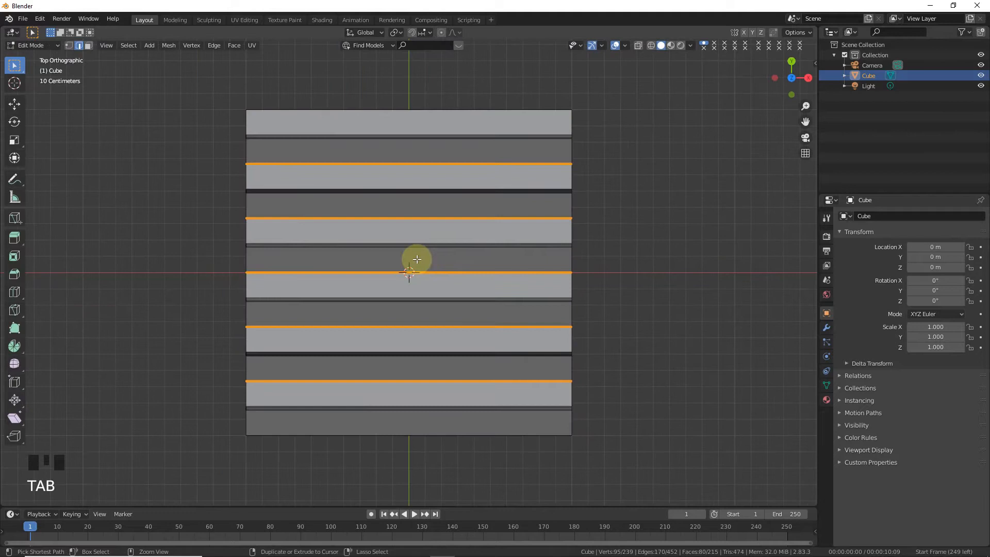
key(Ctrl+R)
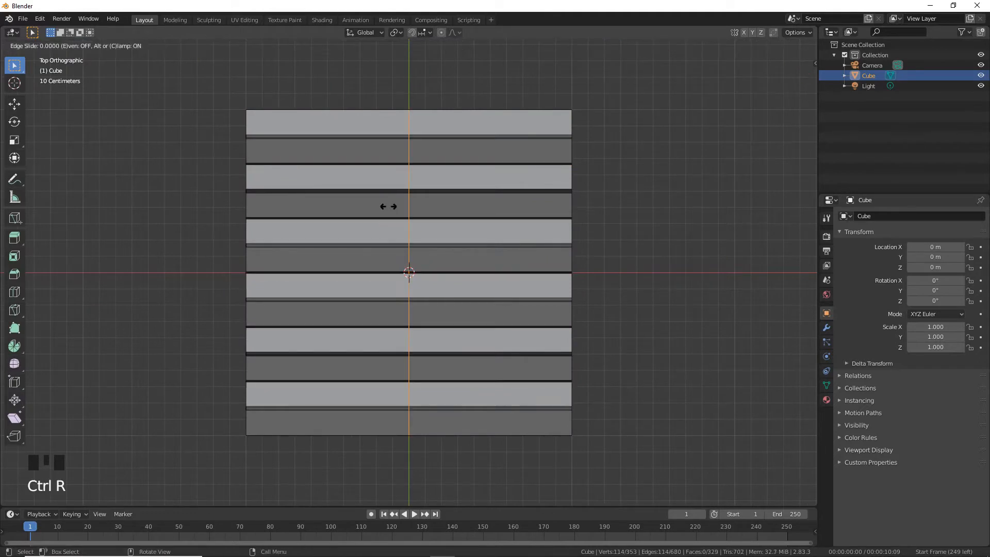
click(536, 161)
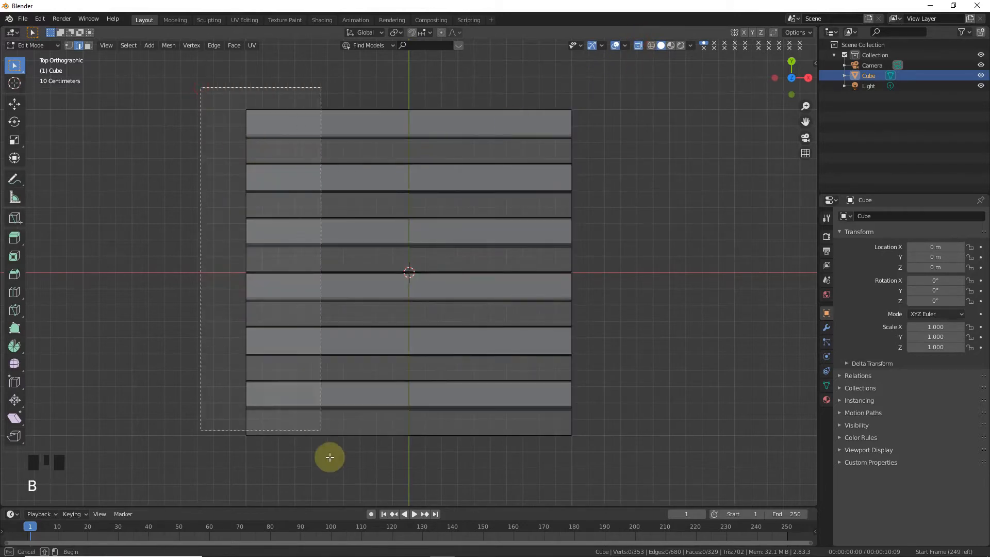
key(Delete)
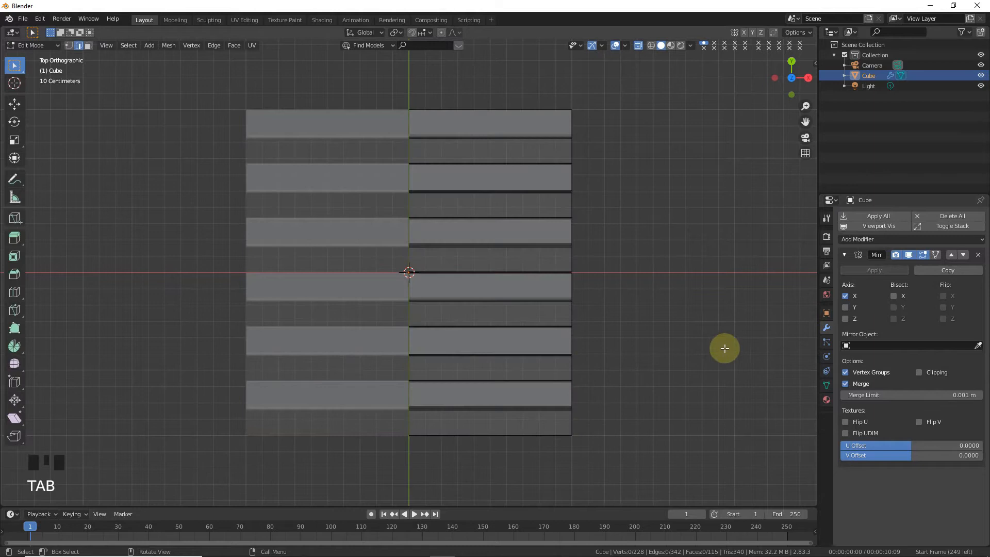
Toggle the Mirror modifier's Clipping while adjusting the centre edges so the halves join
click(919, 372)
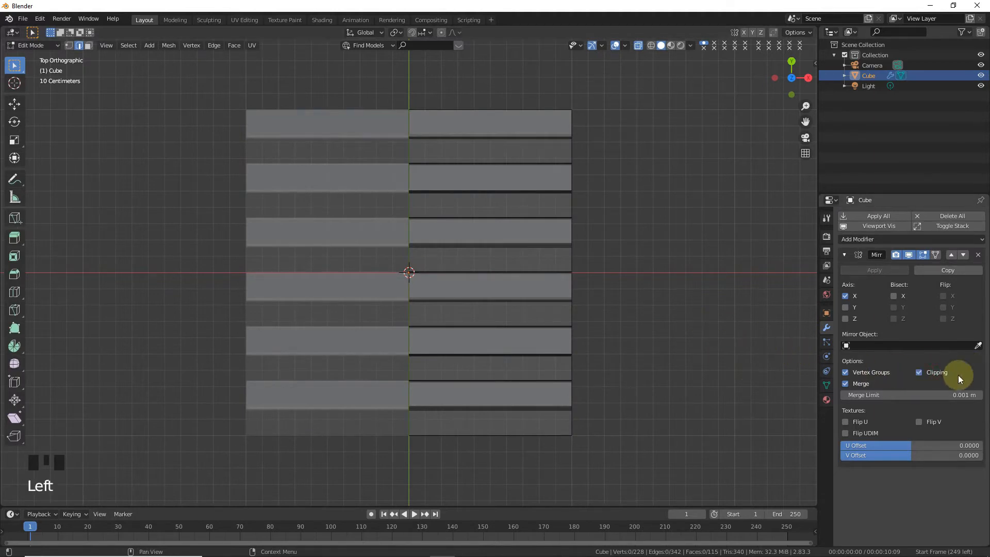
click(920, 372)
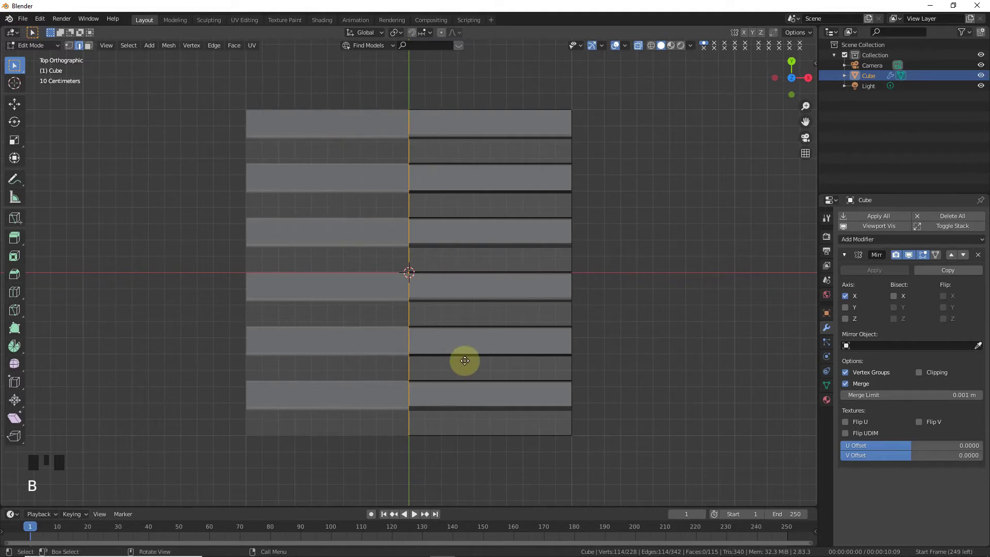
key(g)
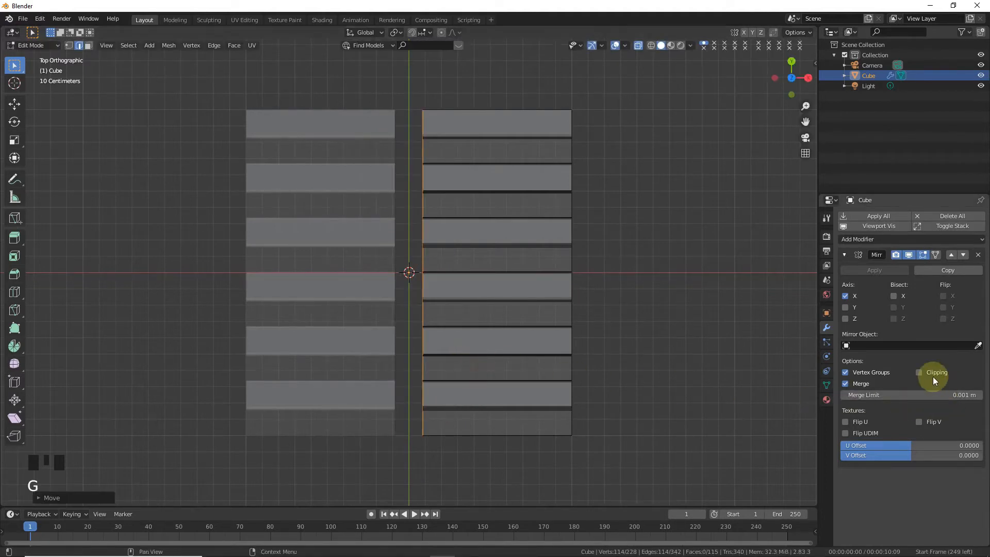
click(919, 372)
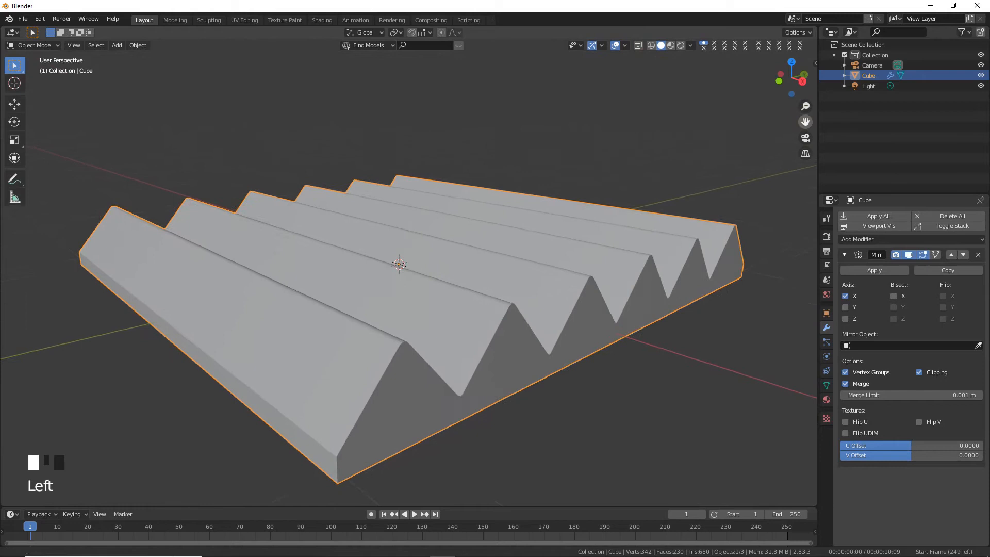
In the Shader Editor, add Bump and Voronoi Texture nodes and enlarge the Voronoi scale
click(10, 32)
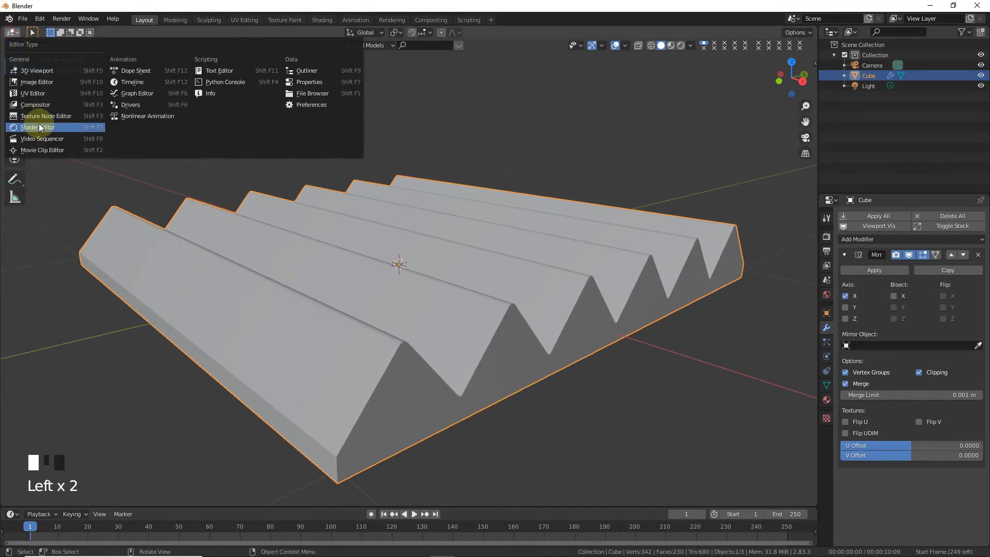
click(37, 127)
text(b)
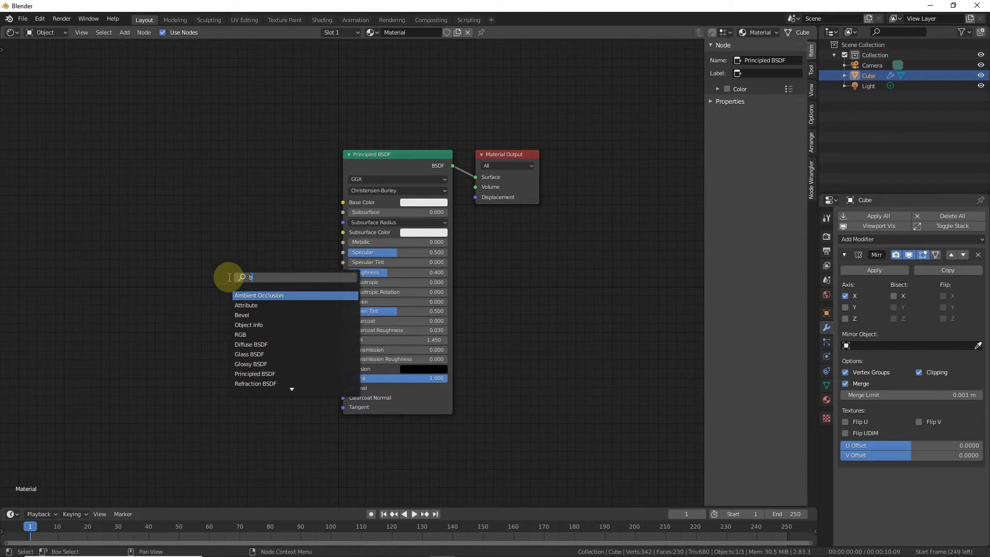
click(243, 315)
text(v)
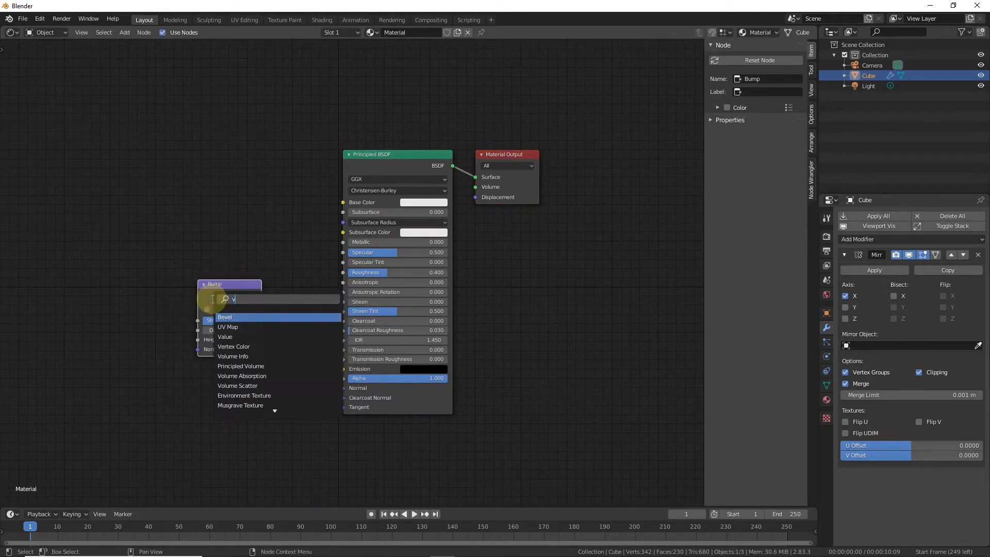
text(o)
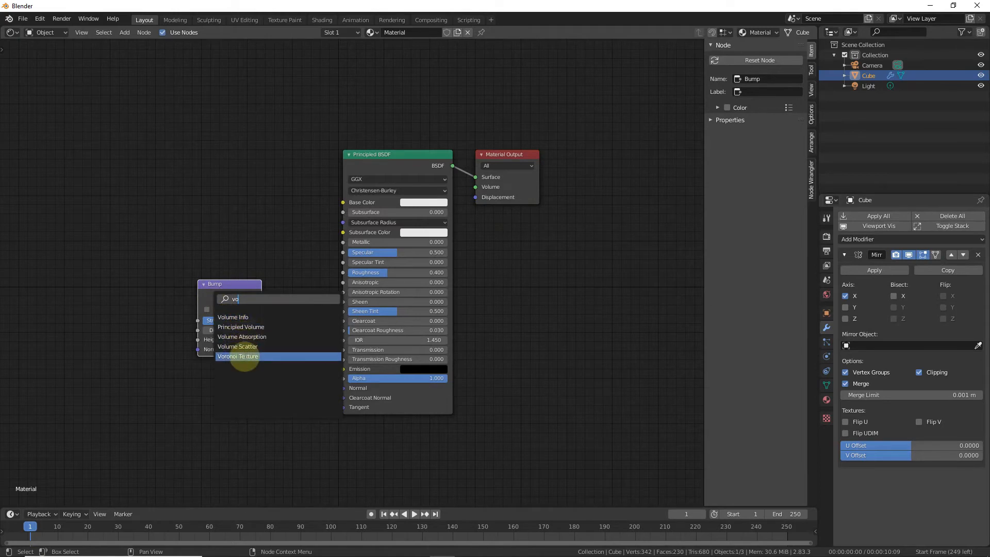
click(239, 357)
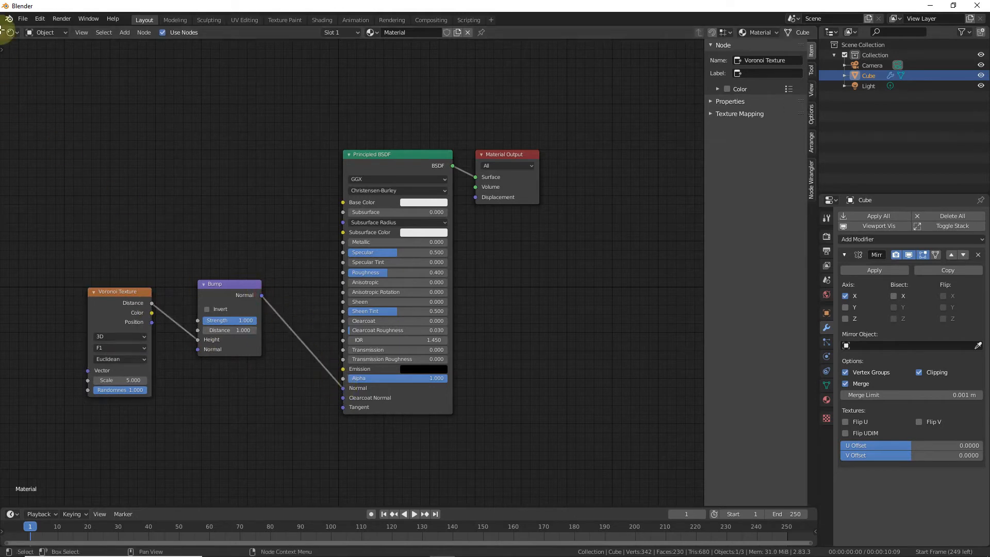
double_click(118, 380)
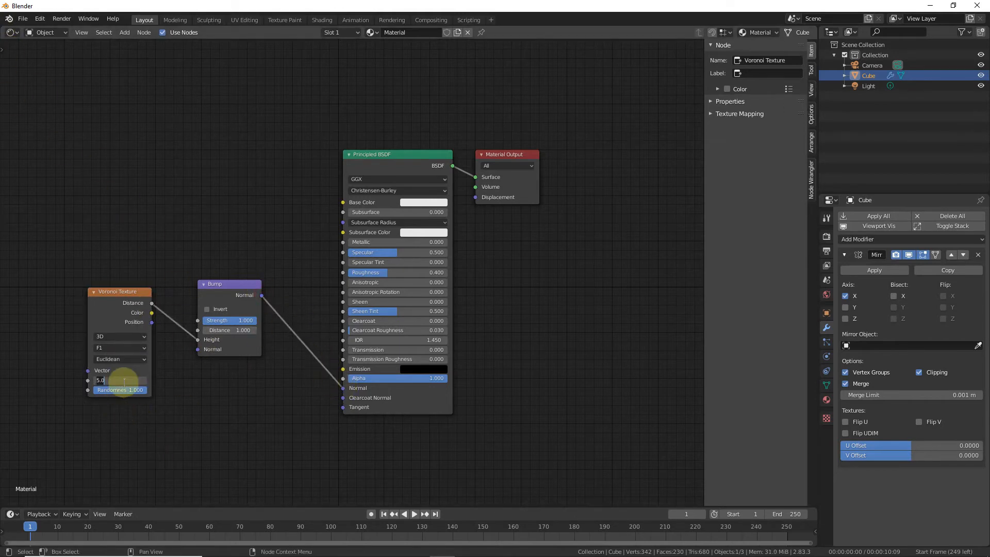
click(229, 320)
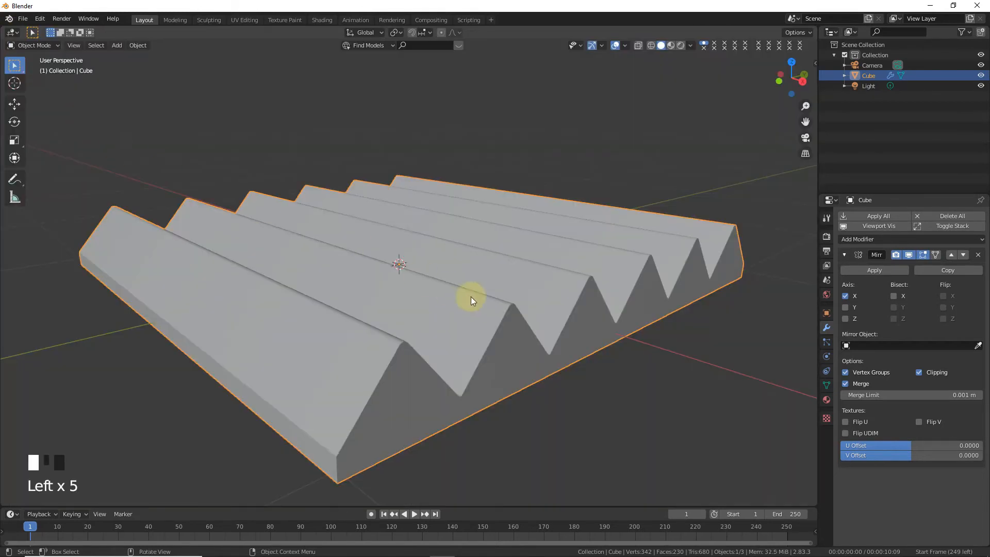
Switch to Material Preview shading and bevel the panel's ridge edges in Edit Mode
click(671, 45)
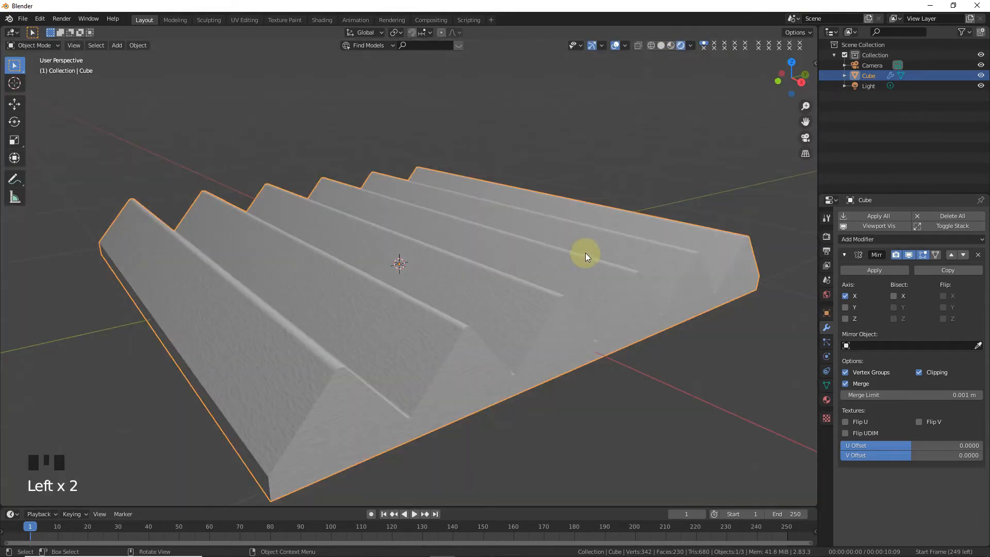
scroll(up, 3)
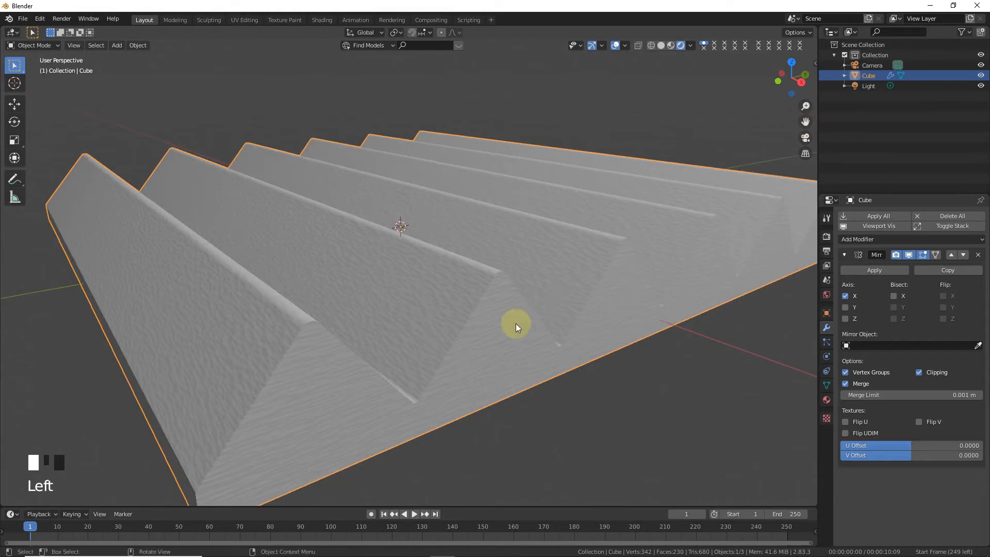
key(Tab)
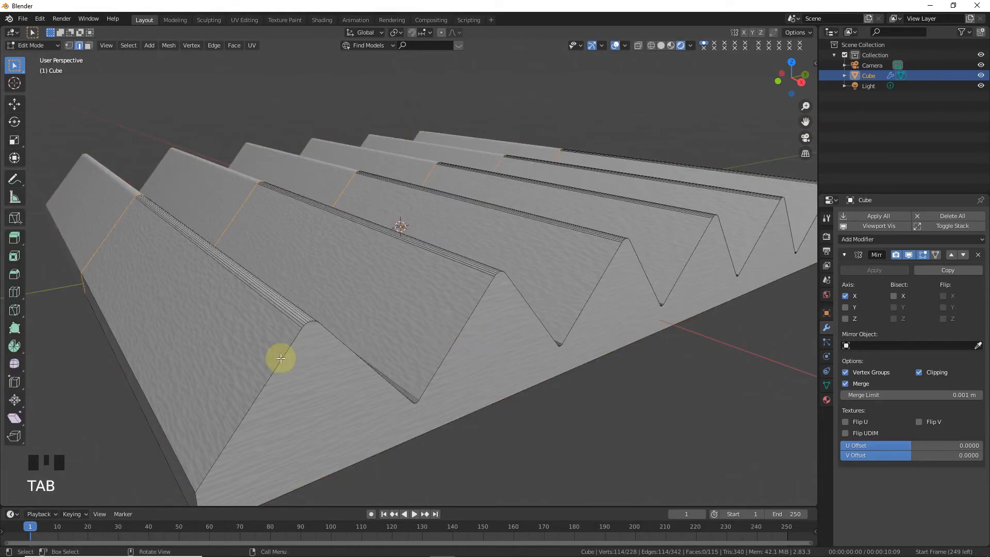
key(ctrl+b)
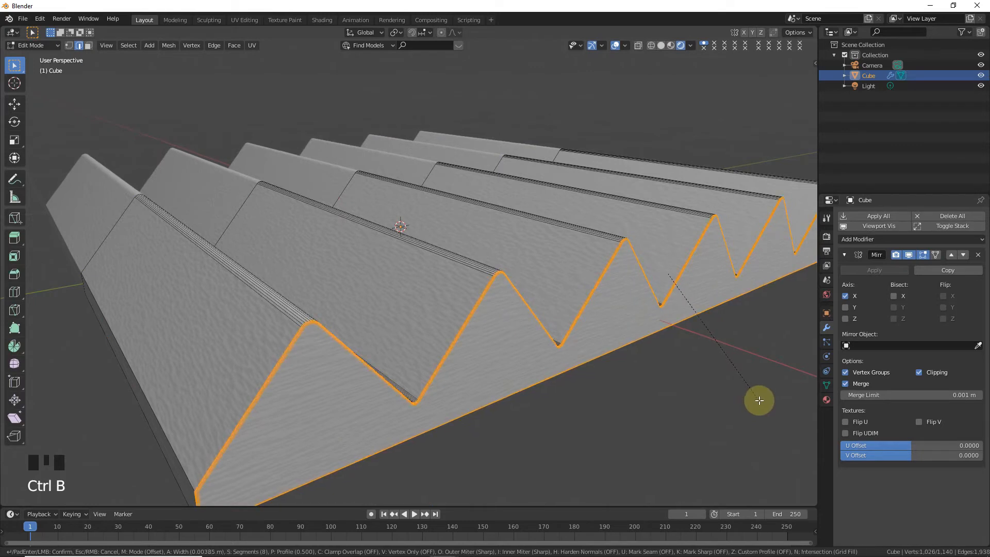
key(Tab)
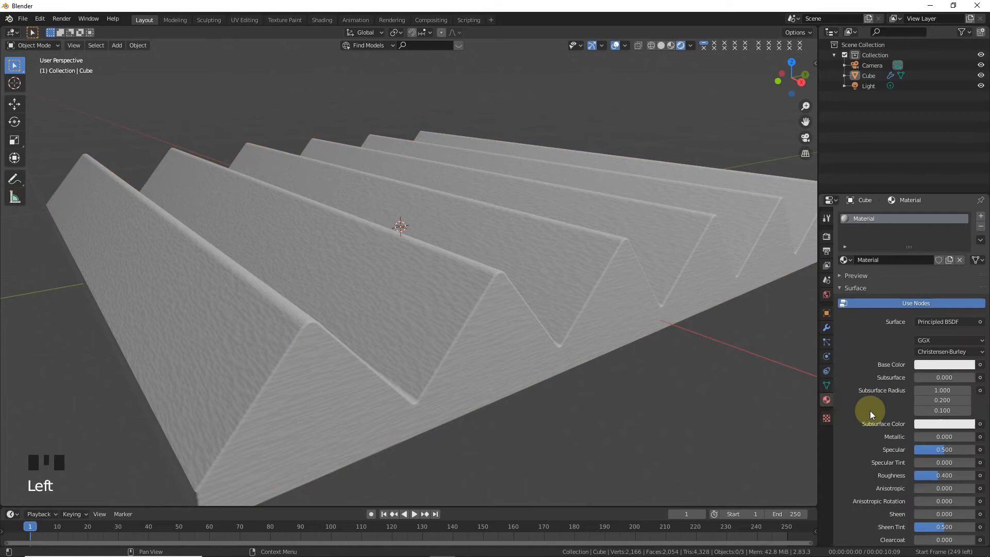
Expand the Normal's Bump input, enable Invert and set Strength to 0.050
scroll(down, 3)
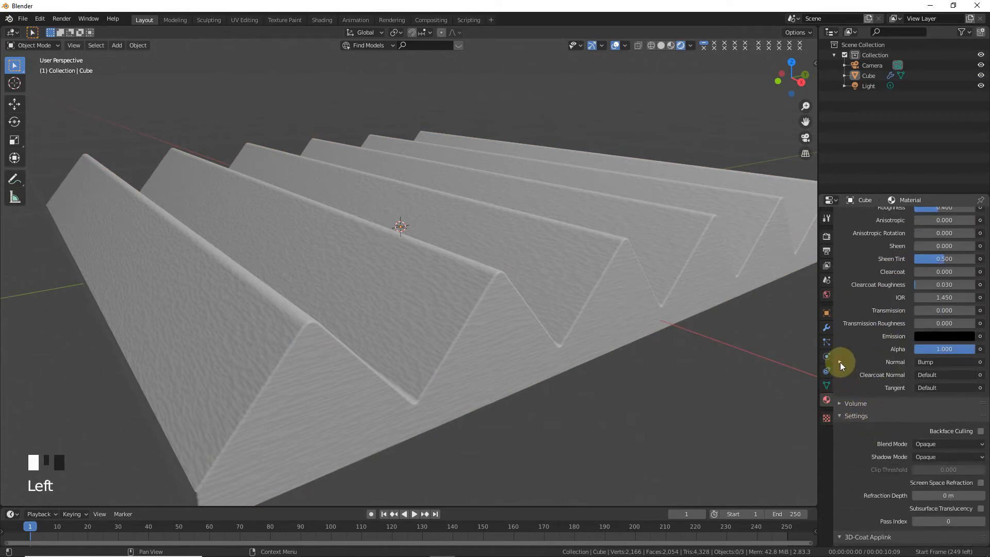
click(841, 362)
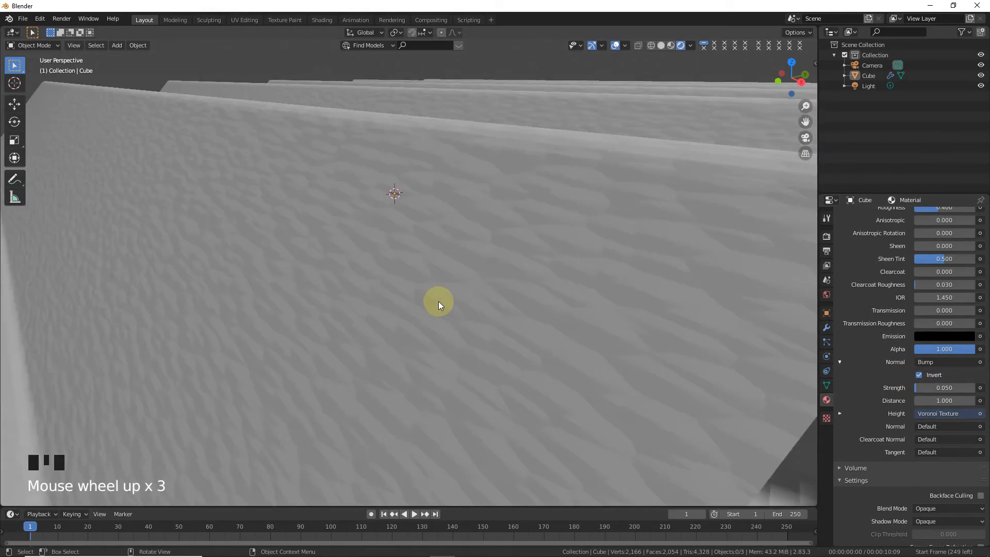
scroll(down, 3)
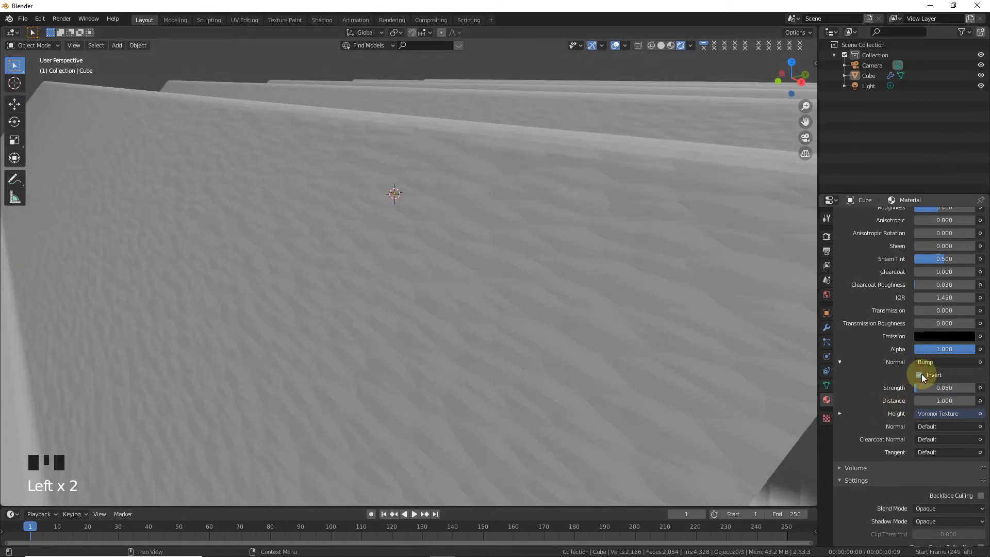
click(920, 375)
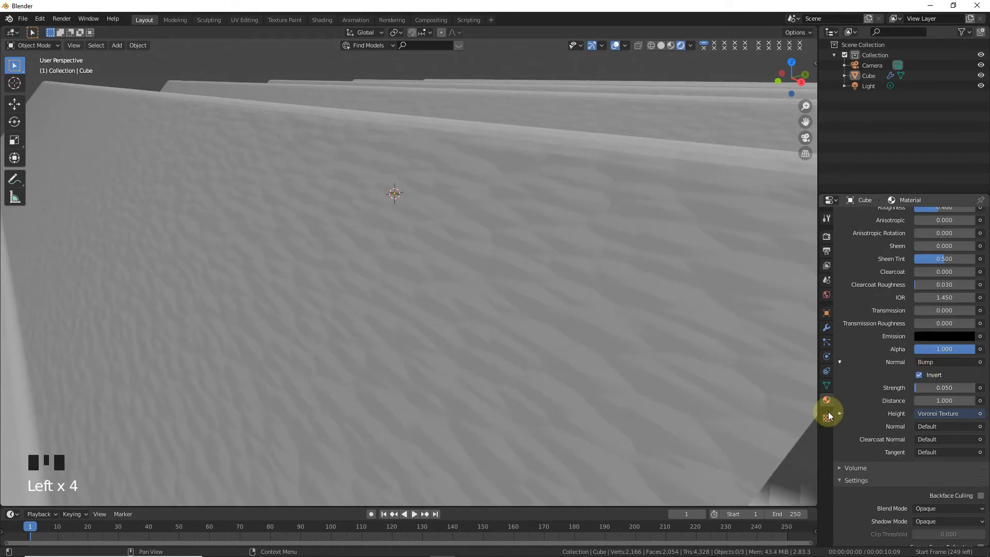
scroll(up, 3)
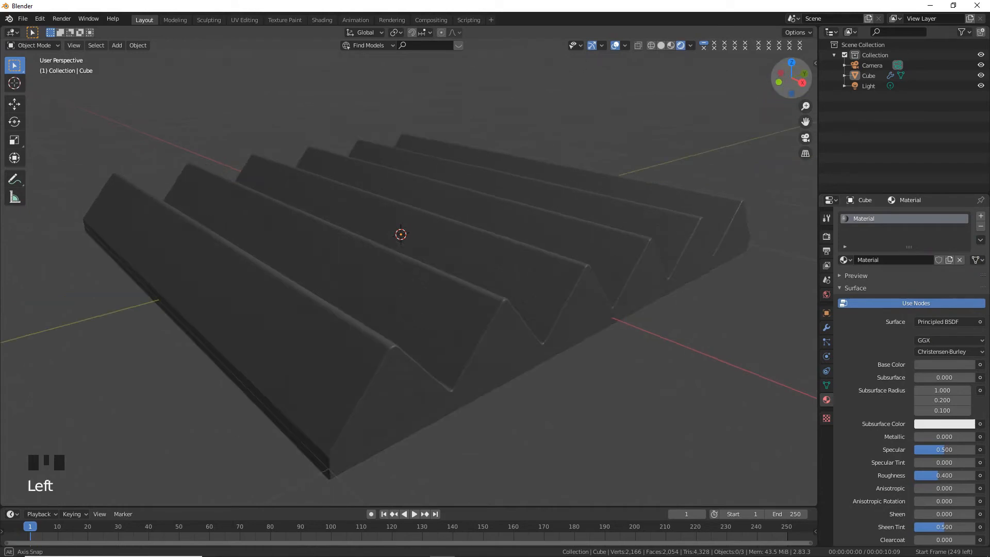
Set the material's Base Color to bright red-orange from the colour wheel
scroll(down, 3)
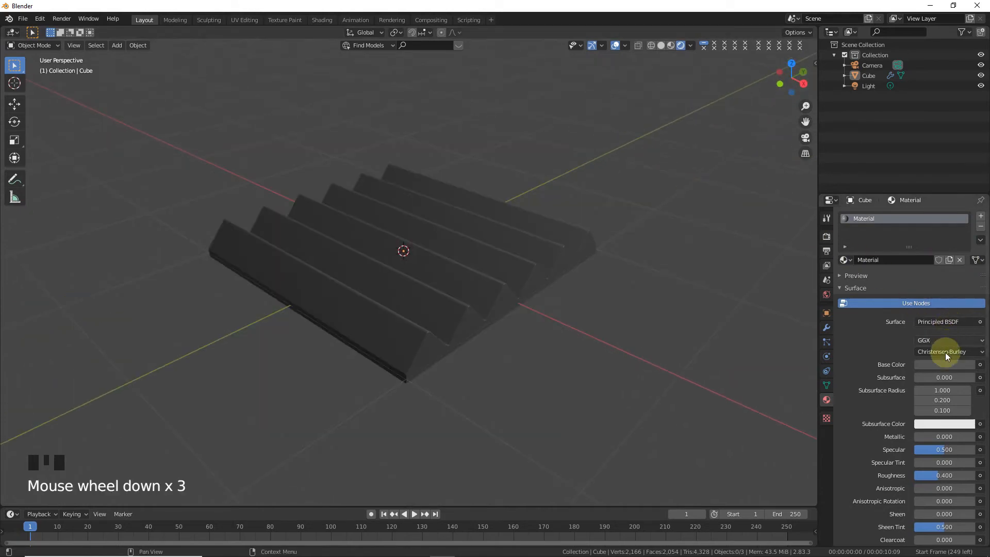
click(943, 364)
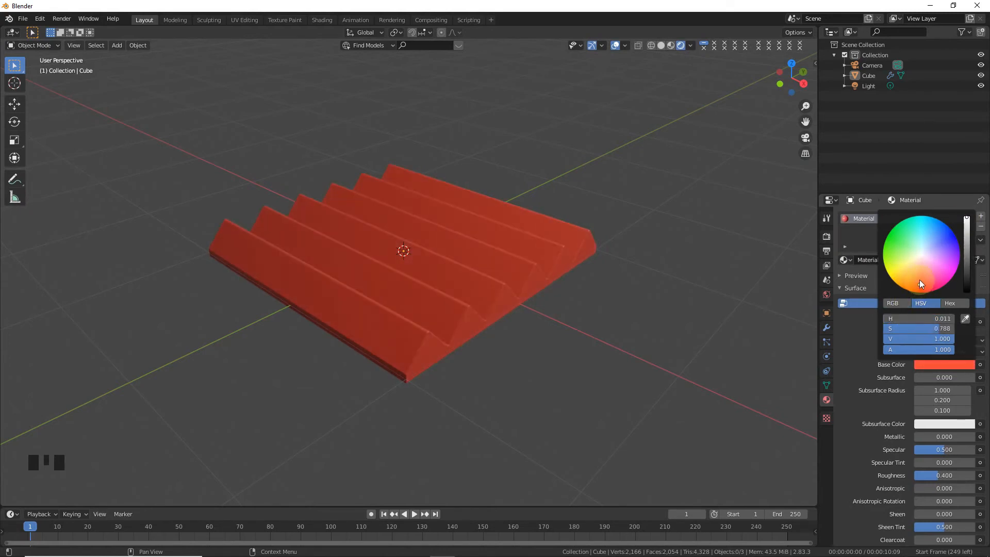
click(921, 280)
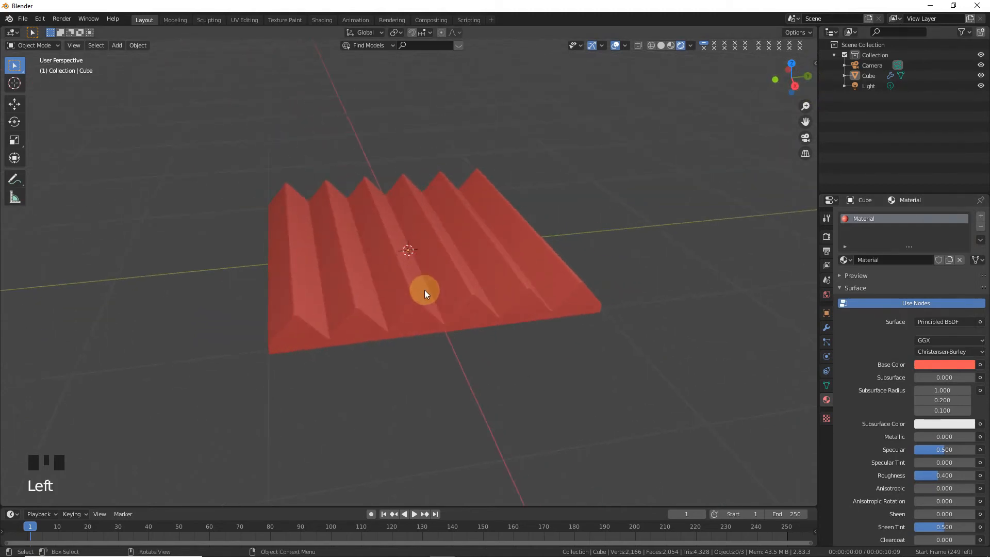
Duplicate the foam panel 2 m along Y and give the copy its own blue material
key(shift+d)
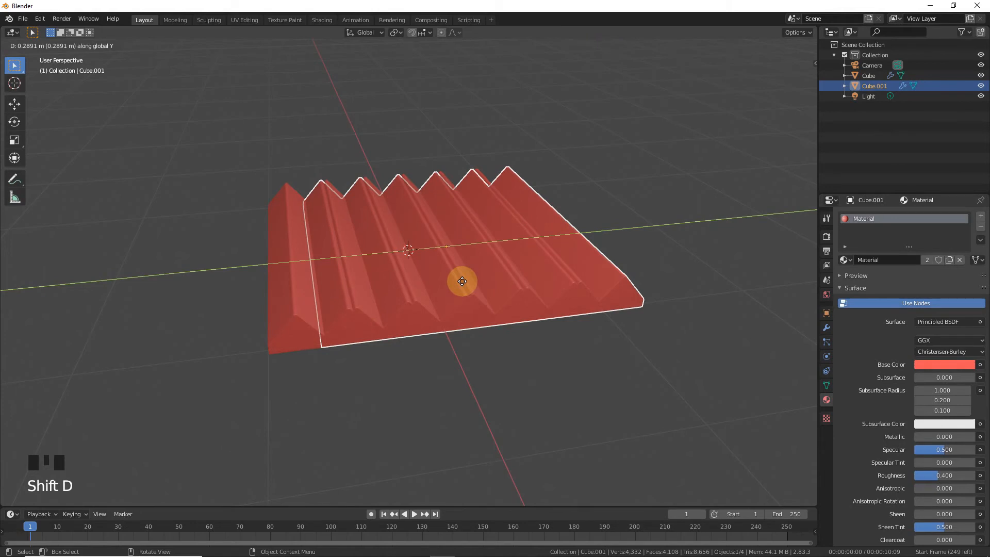
text(2|] = 2)
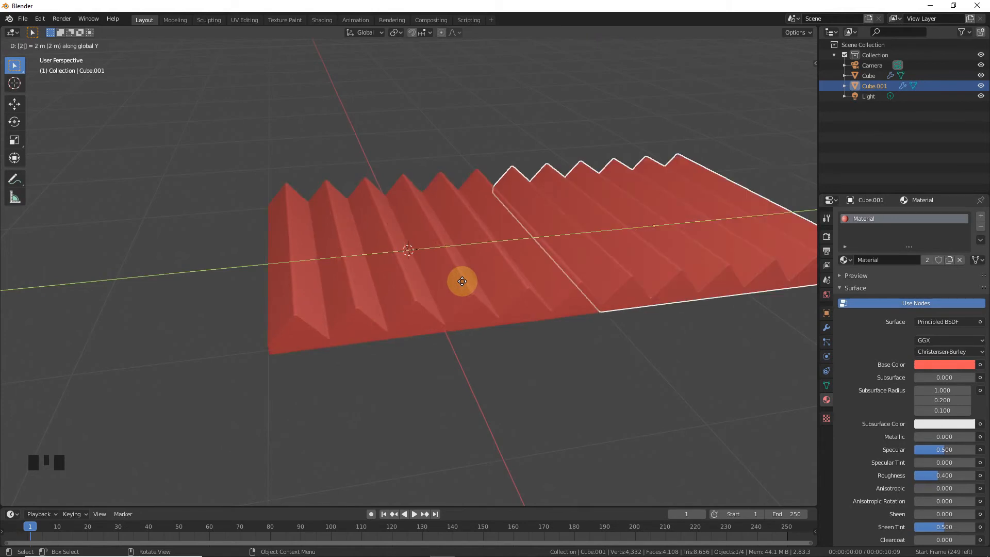
key(r)
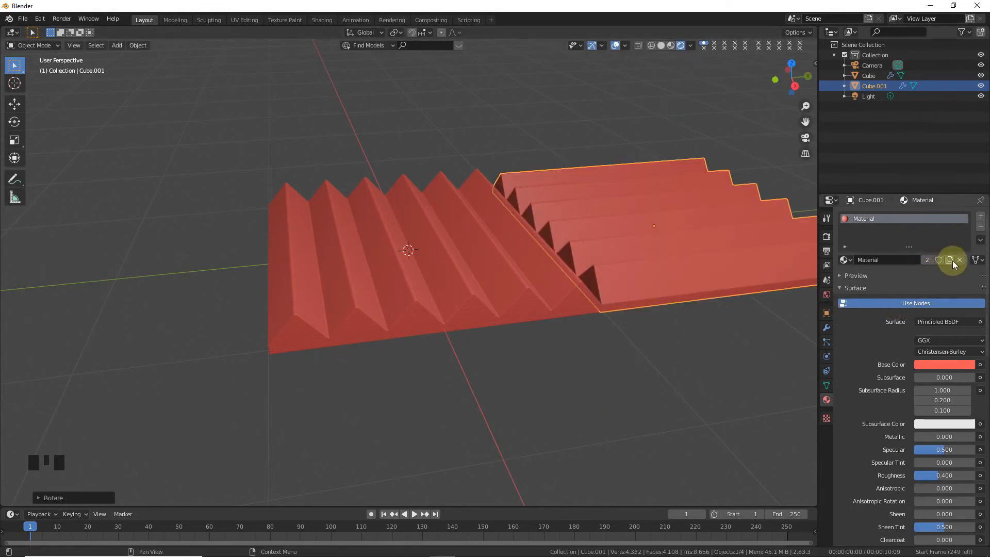
click(944, 365)
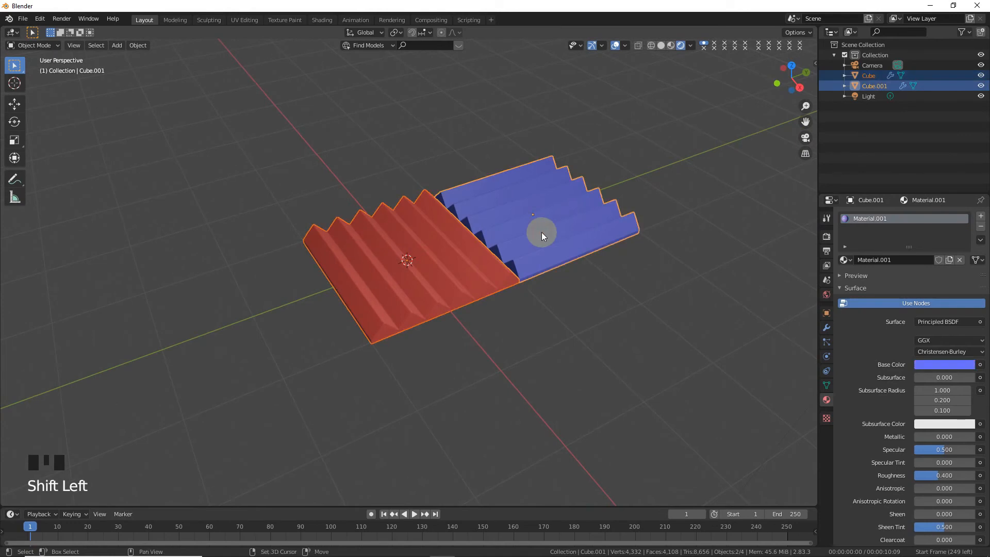
Duplicate both panels 2 m along X and recolour Material.001 black
key(shift+d)
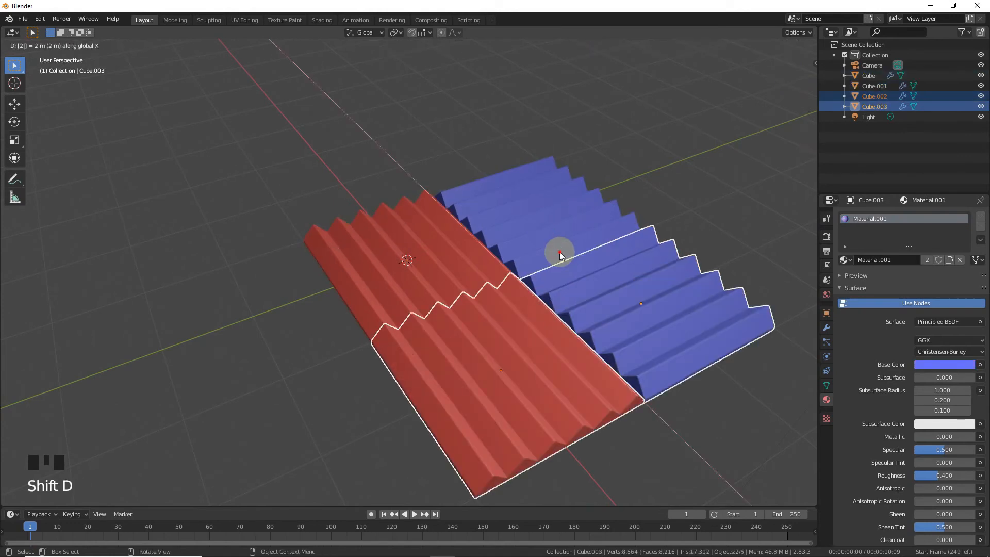
key(r)
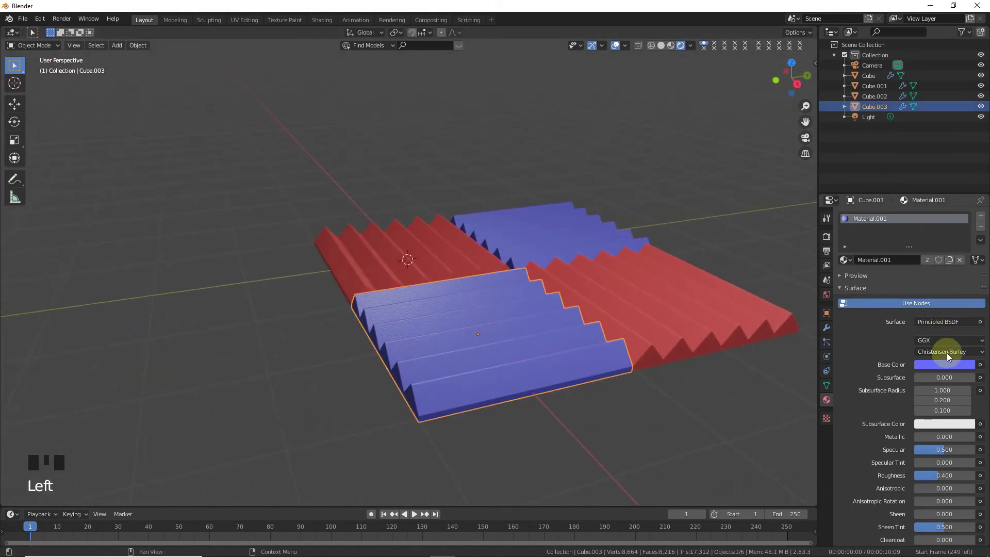
click(944, 364)
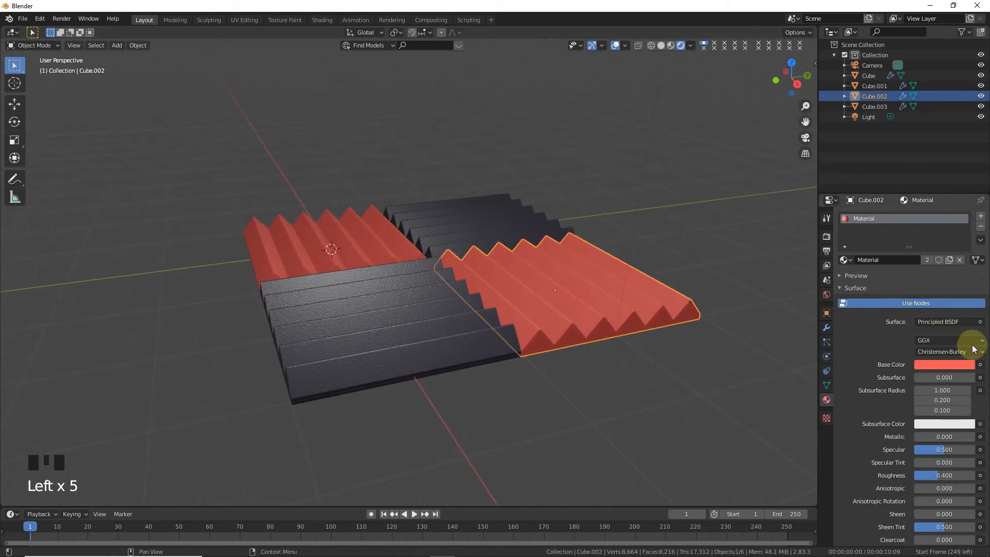
click(944, 365)
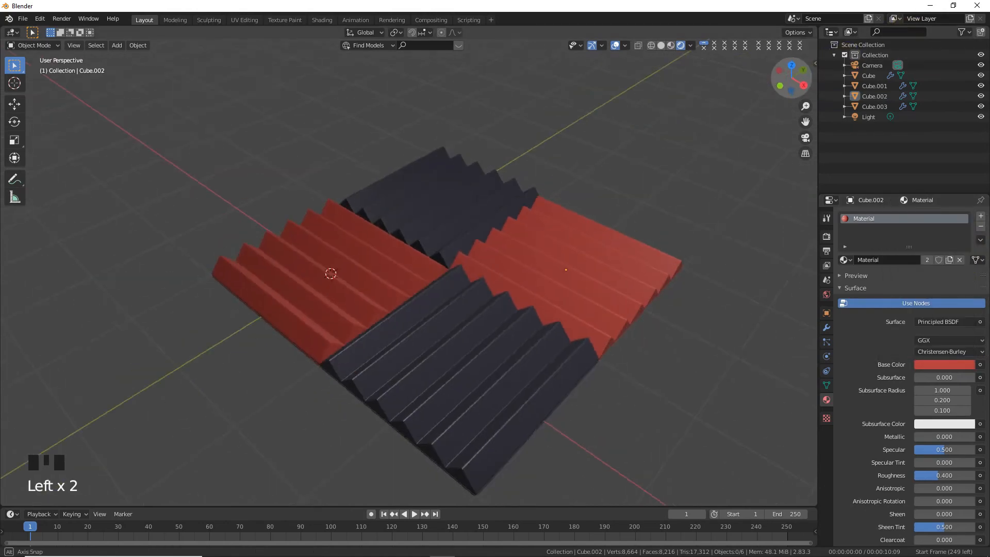
click(498, 373)
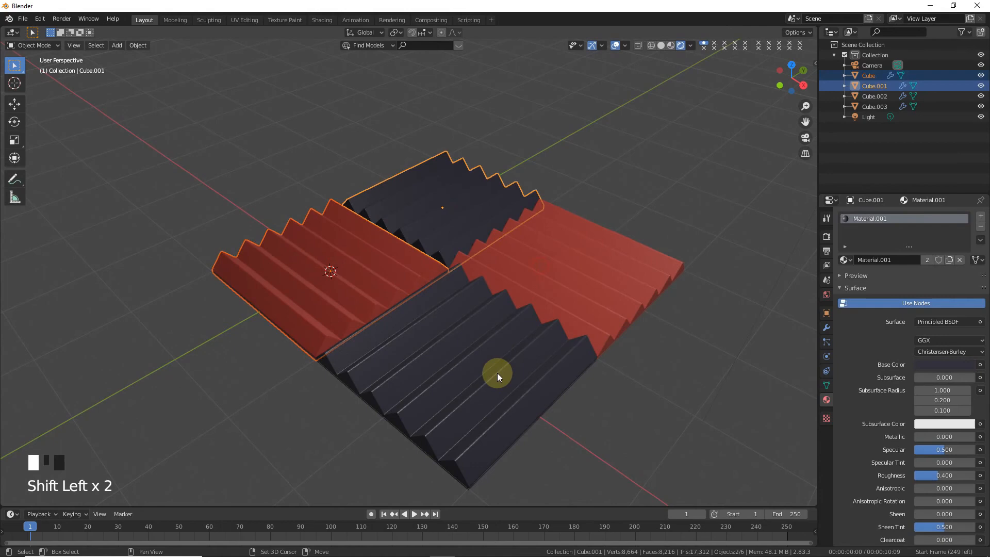
Duplicate the four selected panels along X and zoom in on the bumpy texture
key(shift+d)
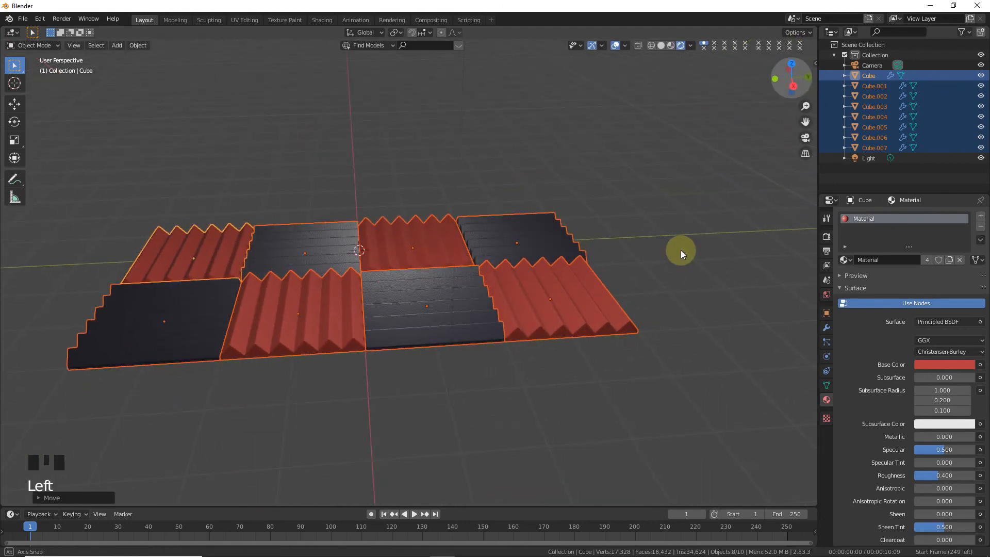
scroll(up, 3)
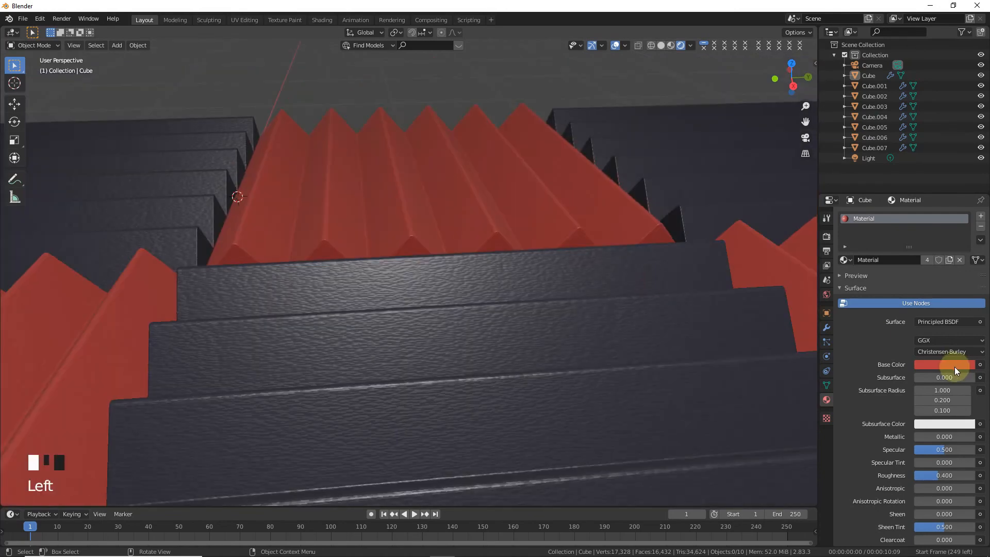
scroll(down, 3)
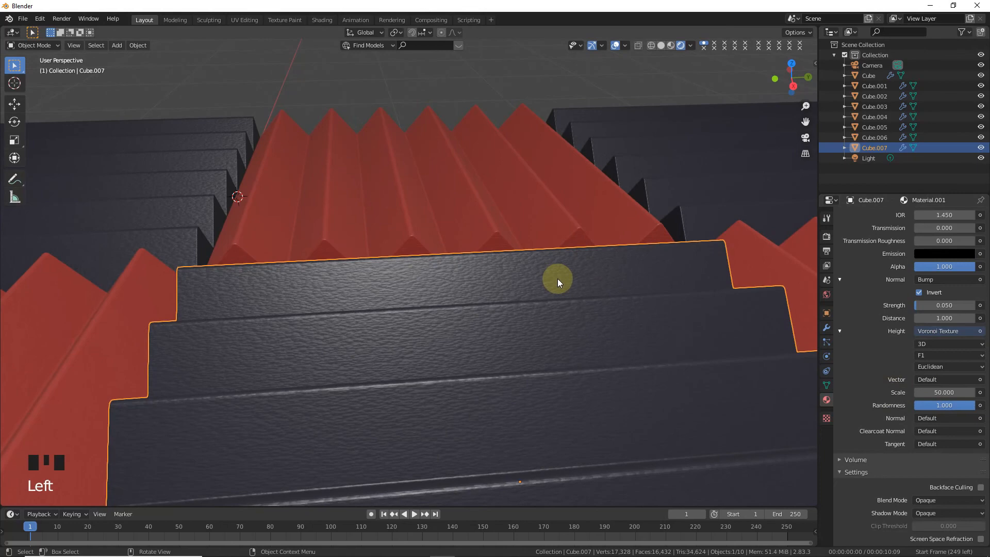
scroll(down, 3)
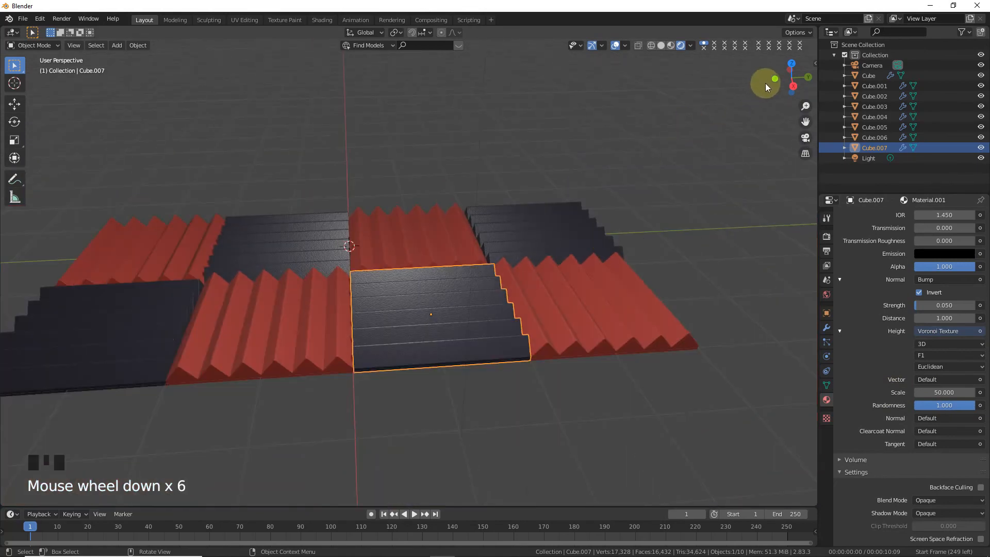